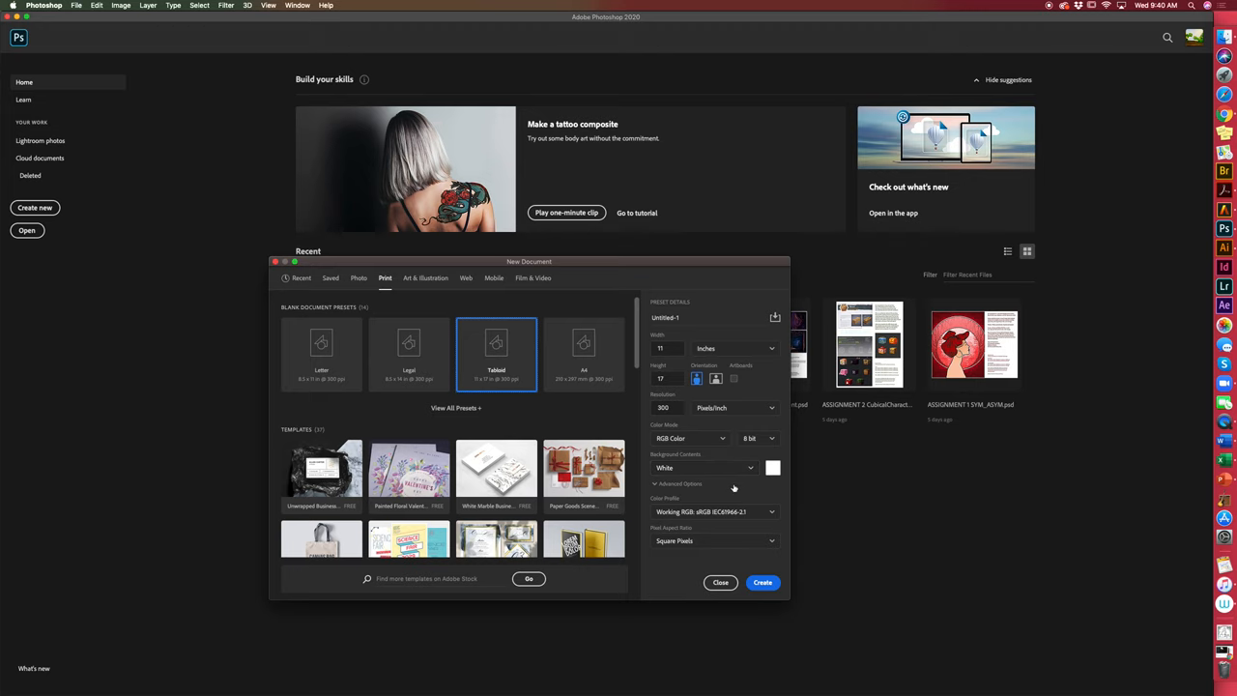
Create a Print > Tabloid document, 11 x 17 inches at 300 ppi with white background
{"action": "left_click", "coordinate": [751, 468]}
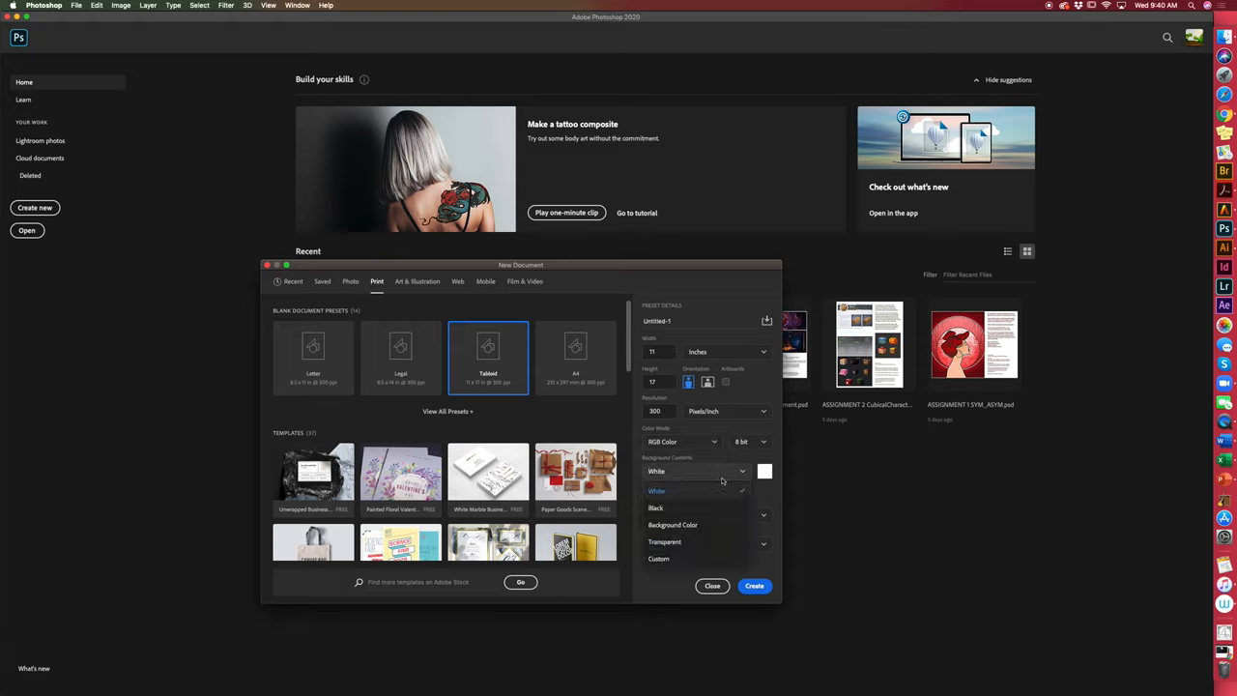
{"action": "left_click", "coordinate": [657, 491]}
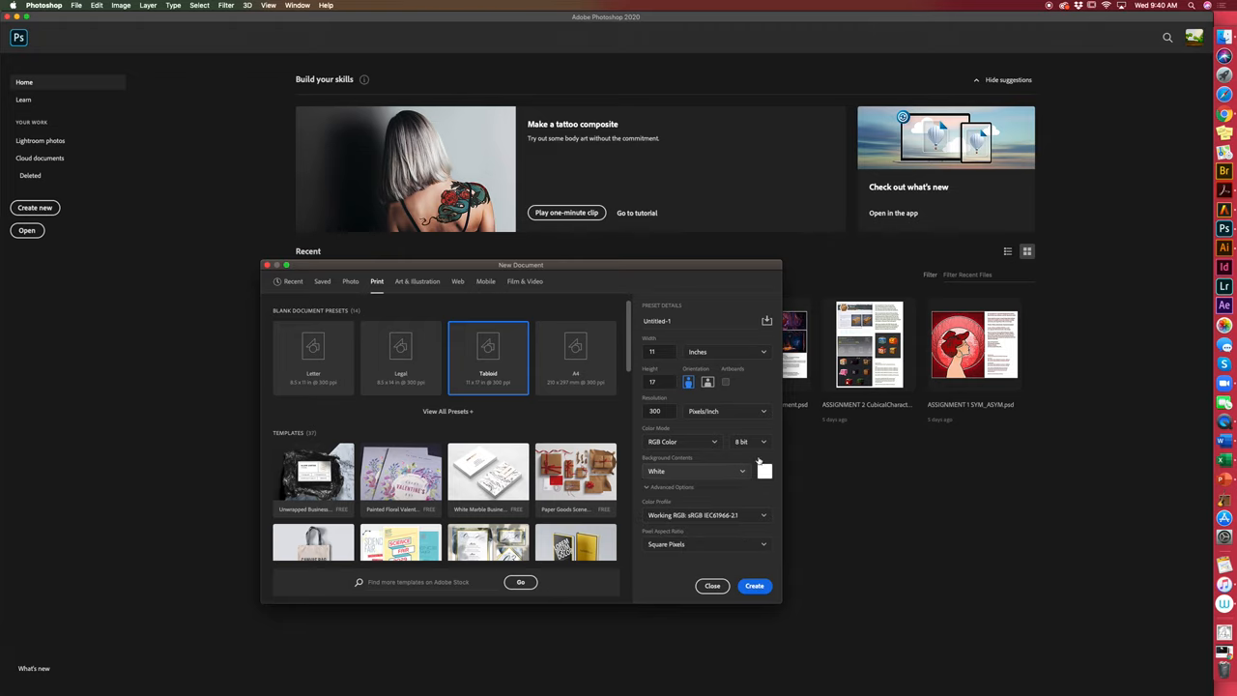
{"action": "left_click", "coordinate": [754, 585]}
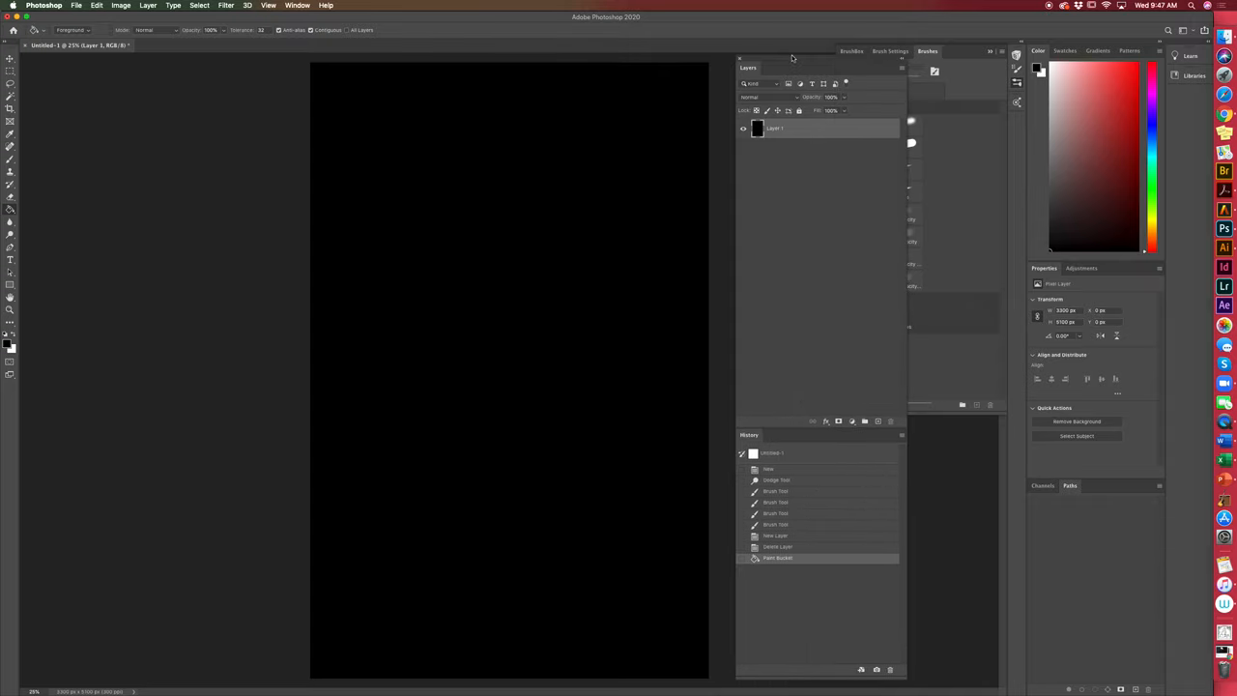
Show the Layers and History panels floating beside the black-filled canvas
{"action": "left_click", "coordinate": [928, 51]}
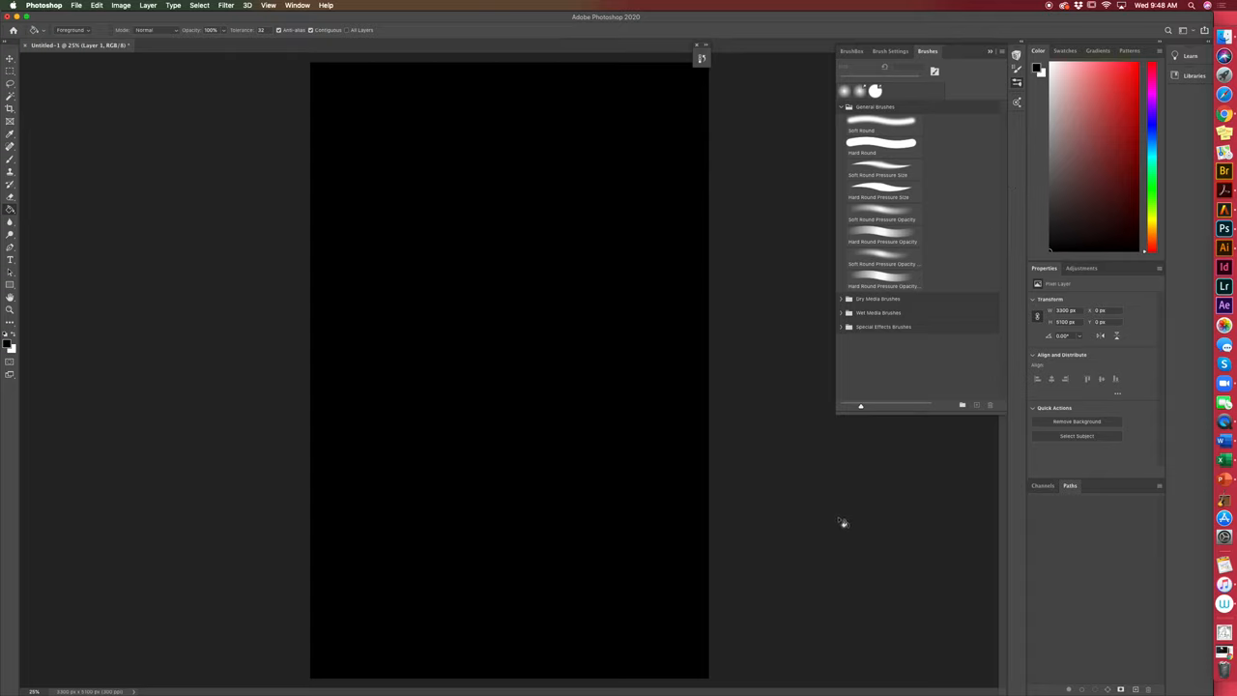